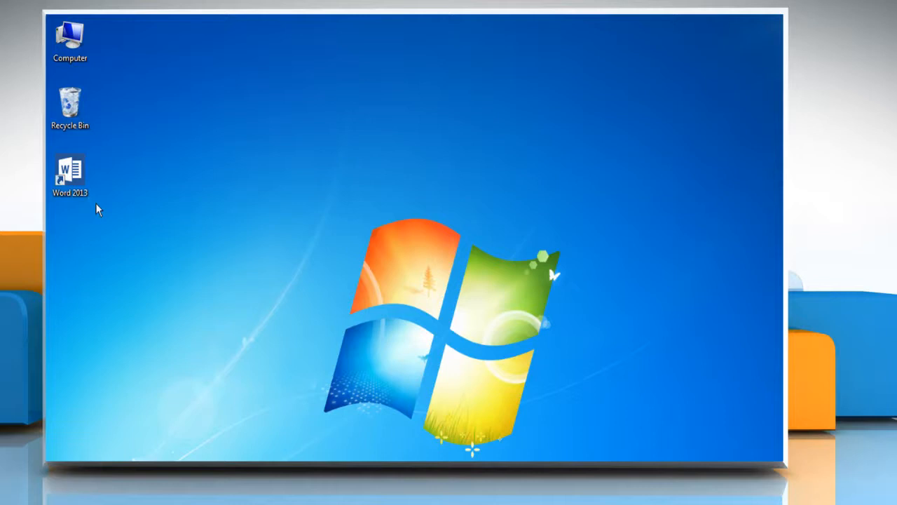
# Step: Launch Word 2013 from its desktop shortcut into a blank document and show the Insert commands
pyautogui.rightClick(70, 171)
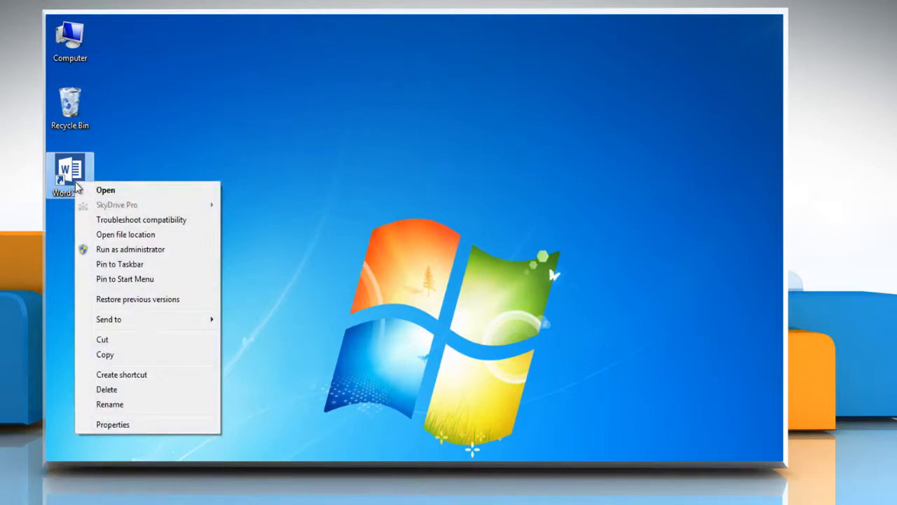
pyautogui.click(105, 191)
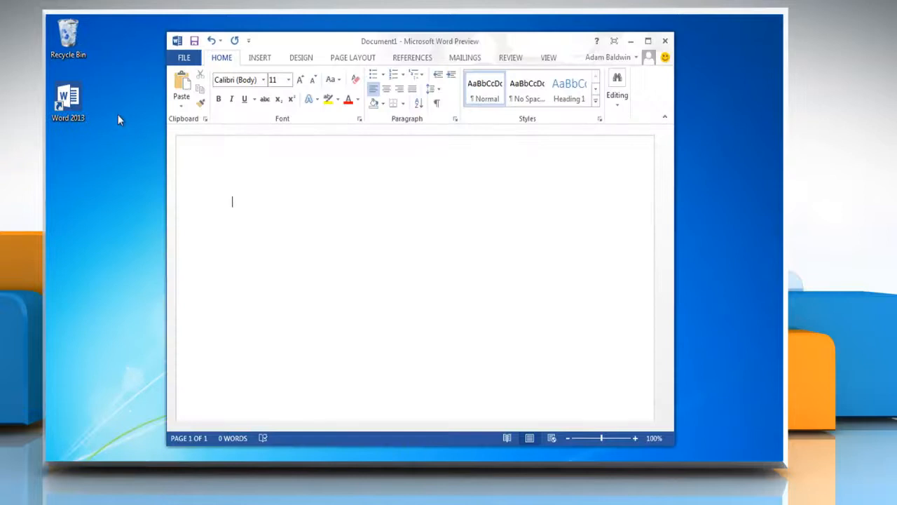
pyautogui.click(258, 57)
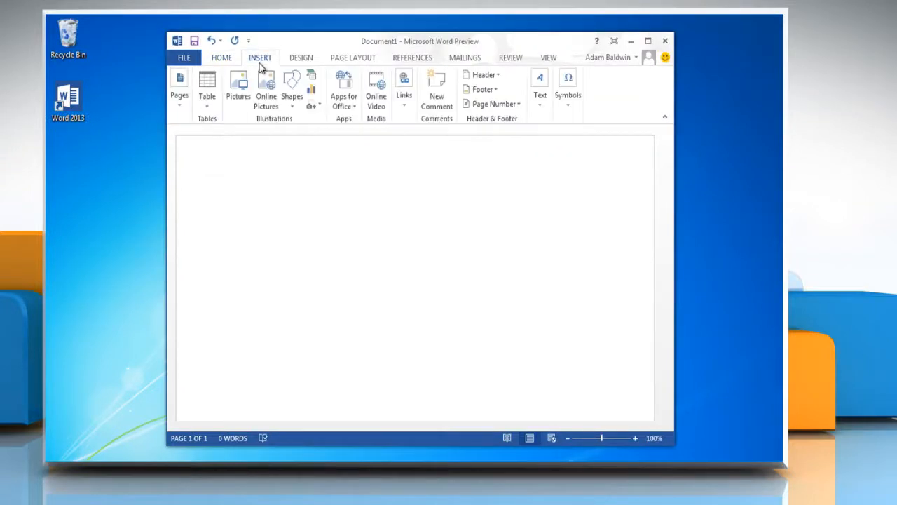
pyautogui.moveTo(329, 84)
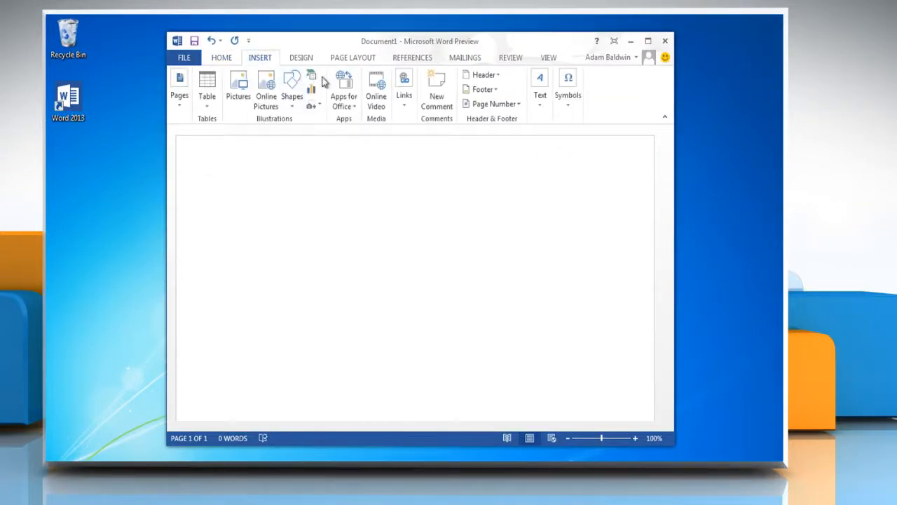
# Step: Browse the SmartArt gallery's Process category for the Alternating Flow layout
pyautogui.click(312, 79)
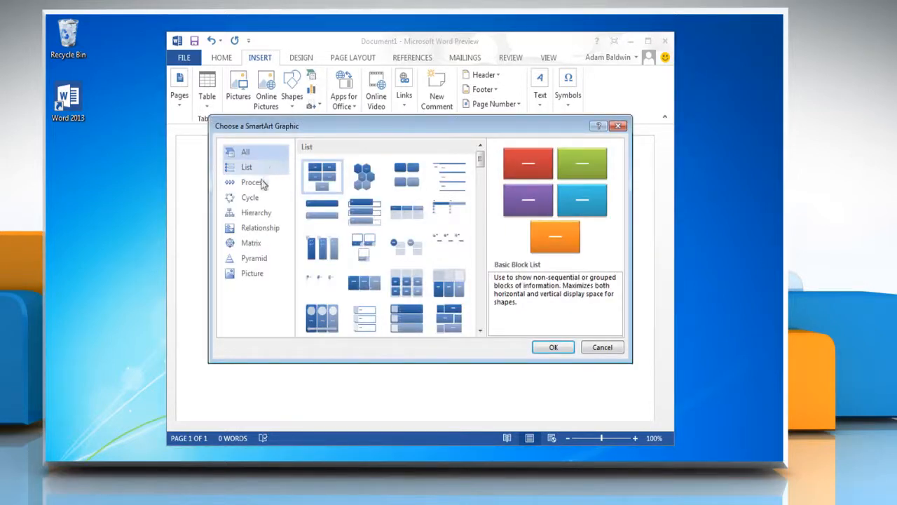
pyautogui.click(251, 183)
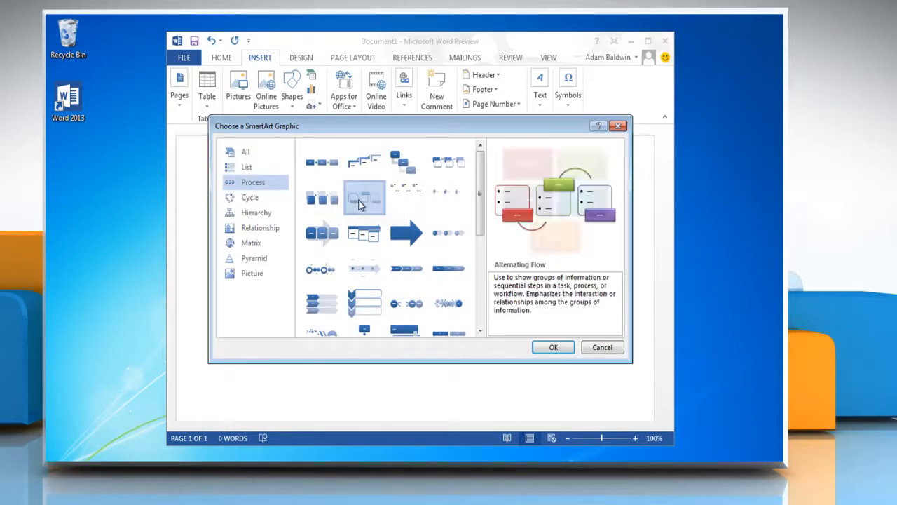
# Step: Insert the Alternating Flow chart and fill in Point 1–3 with their bullets via the Text Pane
pyautogui.click(552, 348)
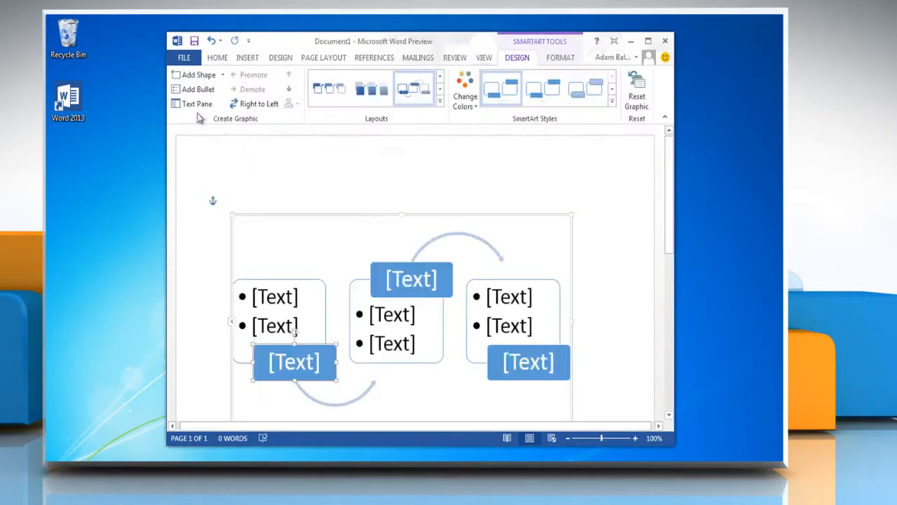
pyautogui.write('Point 3')
pyautogui.write('Easy to Store')
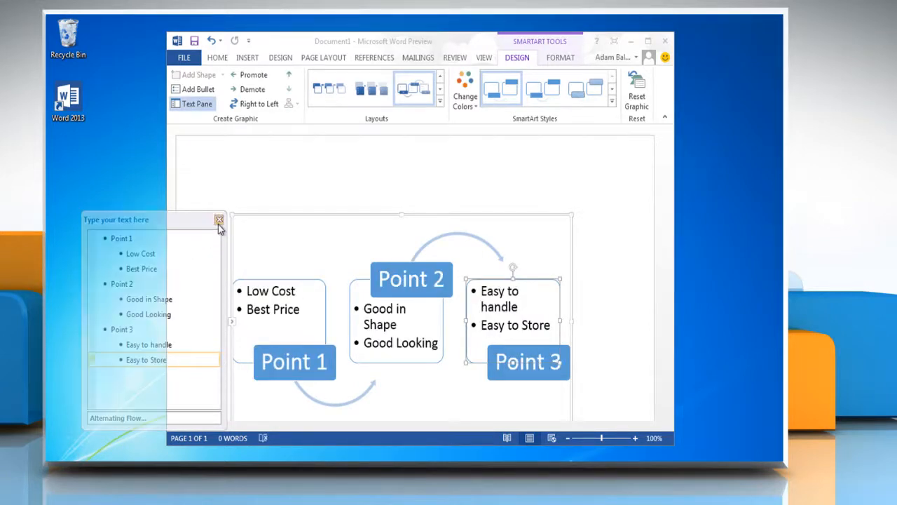
pyautogui.click(219, 219)
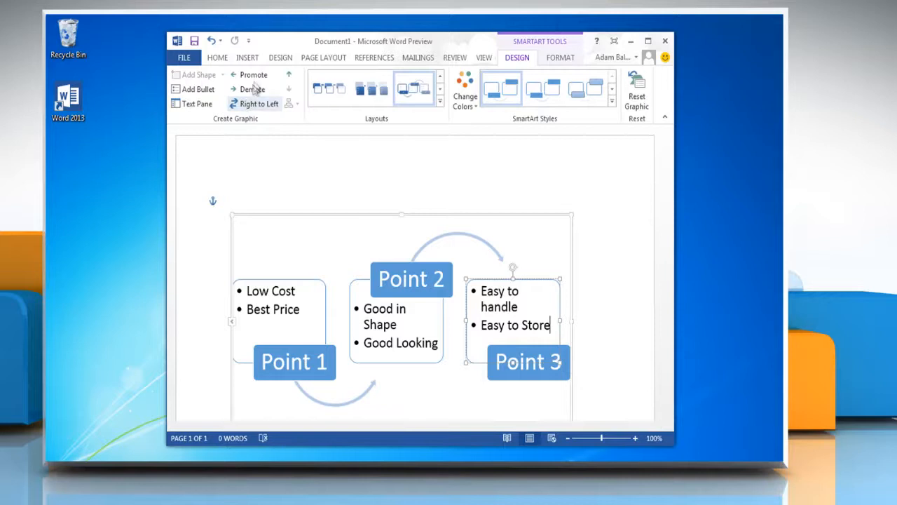
# Step: Insert the Penguins picture from Sample Pictures and move it below the SmartArt chart
pyautogui.click(247, 58)
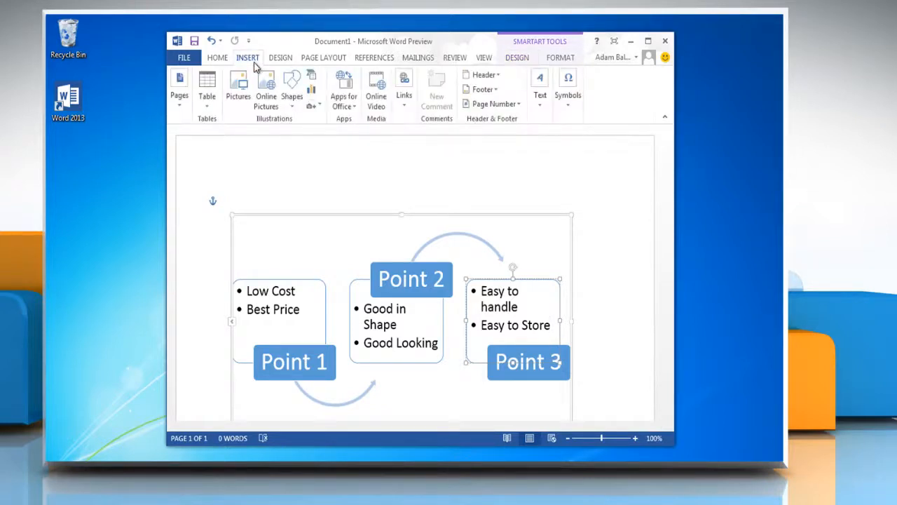
pyautogui.click(238, 84)
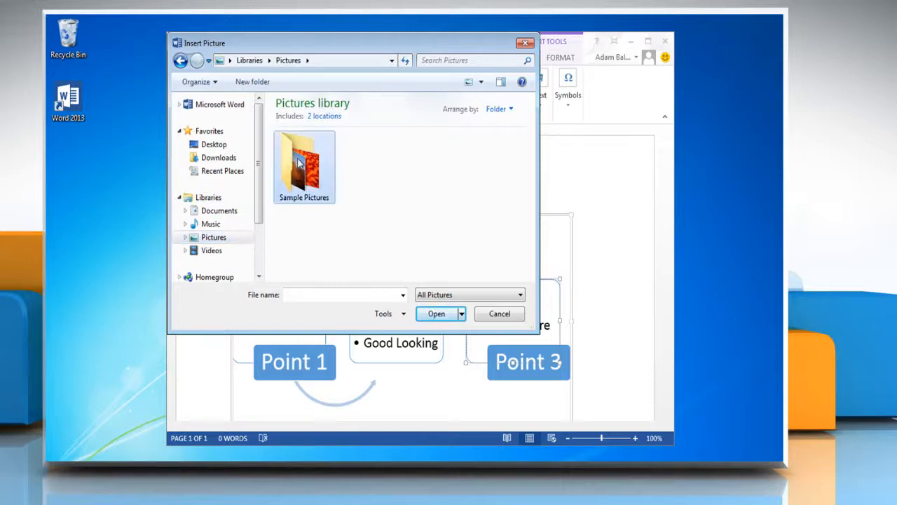
pyautogui.doubleClick(303, 167)
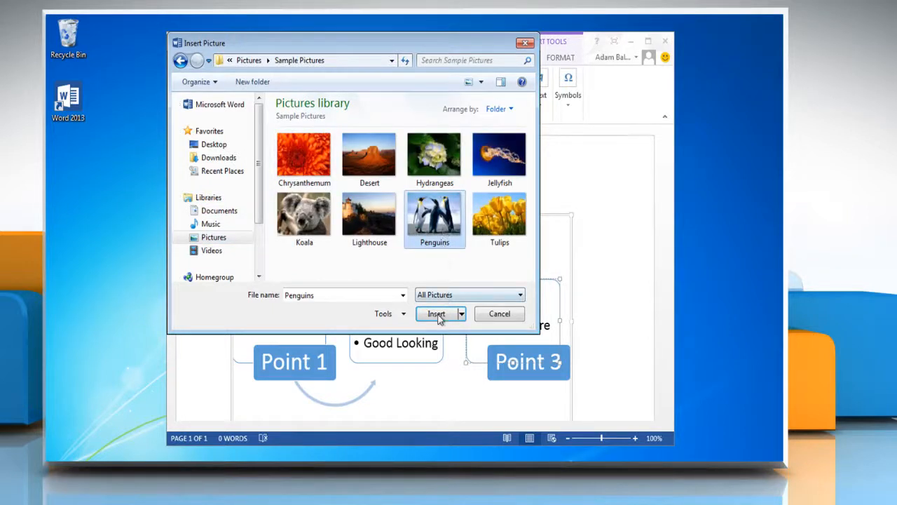
pyautogui.click(434, 314)
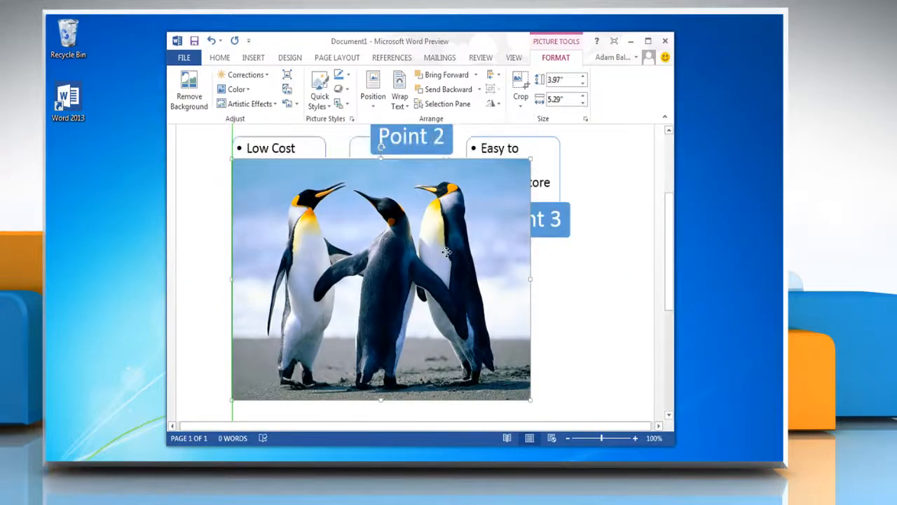
pyautogui.moveTo(381, 281); pyautogui.dragTo(400, 330)
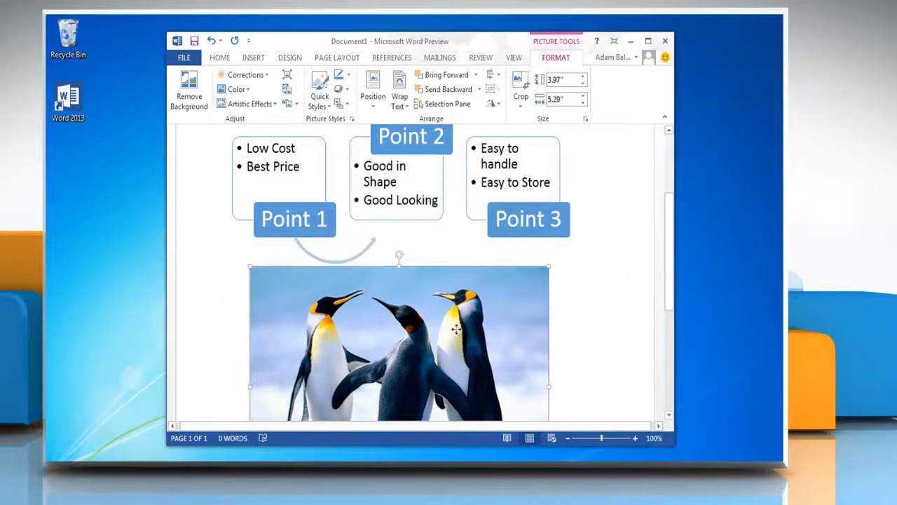